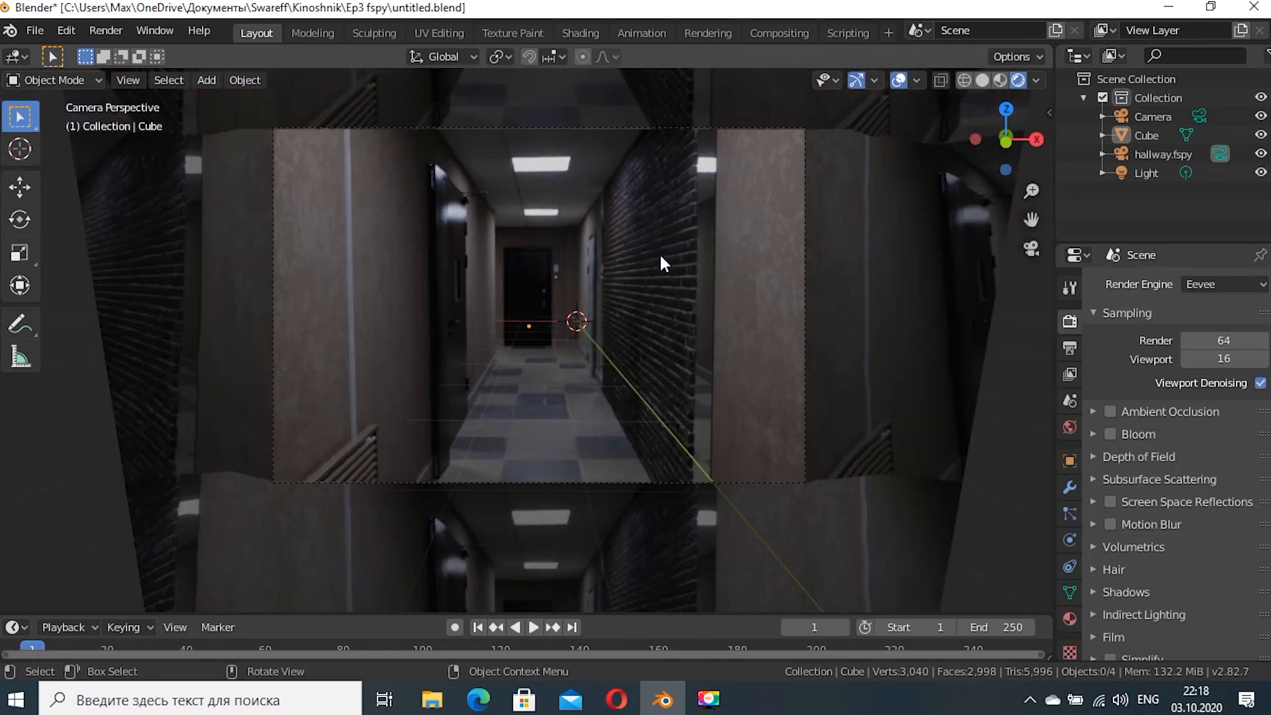
# Bring up the FLIP Fluids product page on Blender Market and scroll to its details.
pyautogui.click(753, 699)
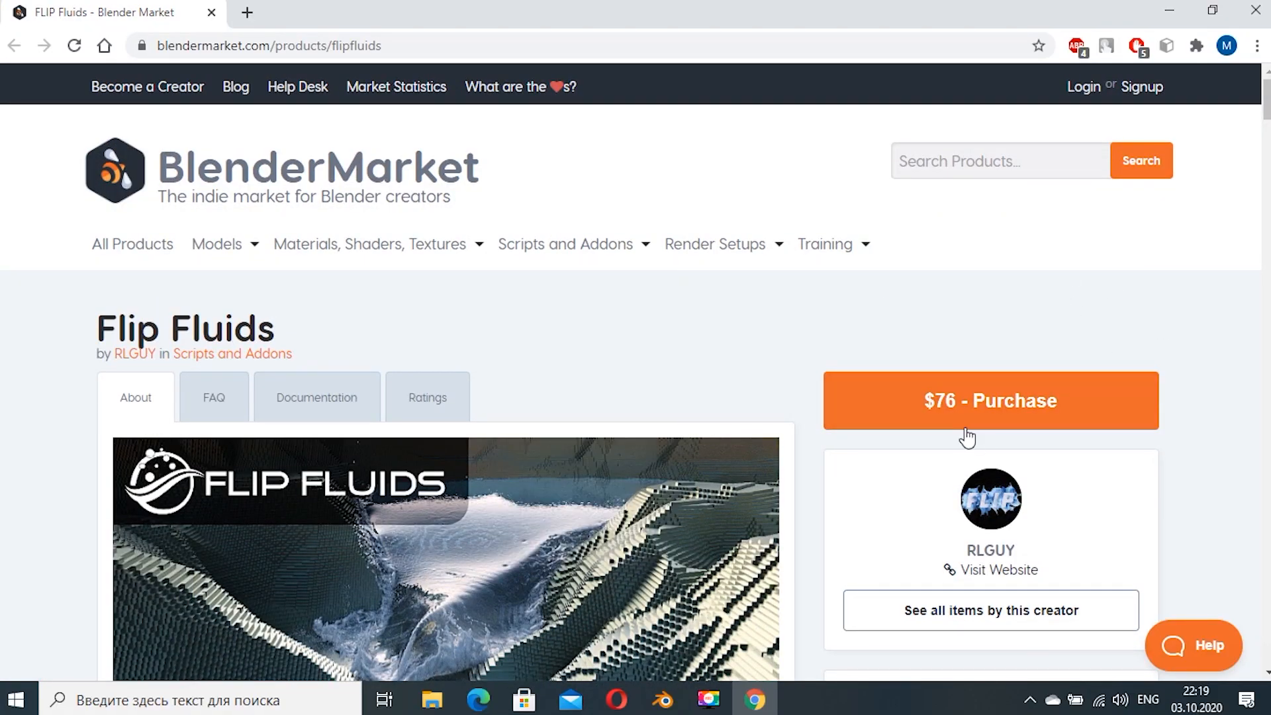
pyautogui.scroll(-3)
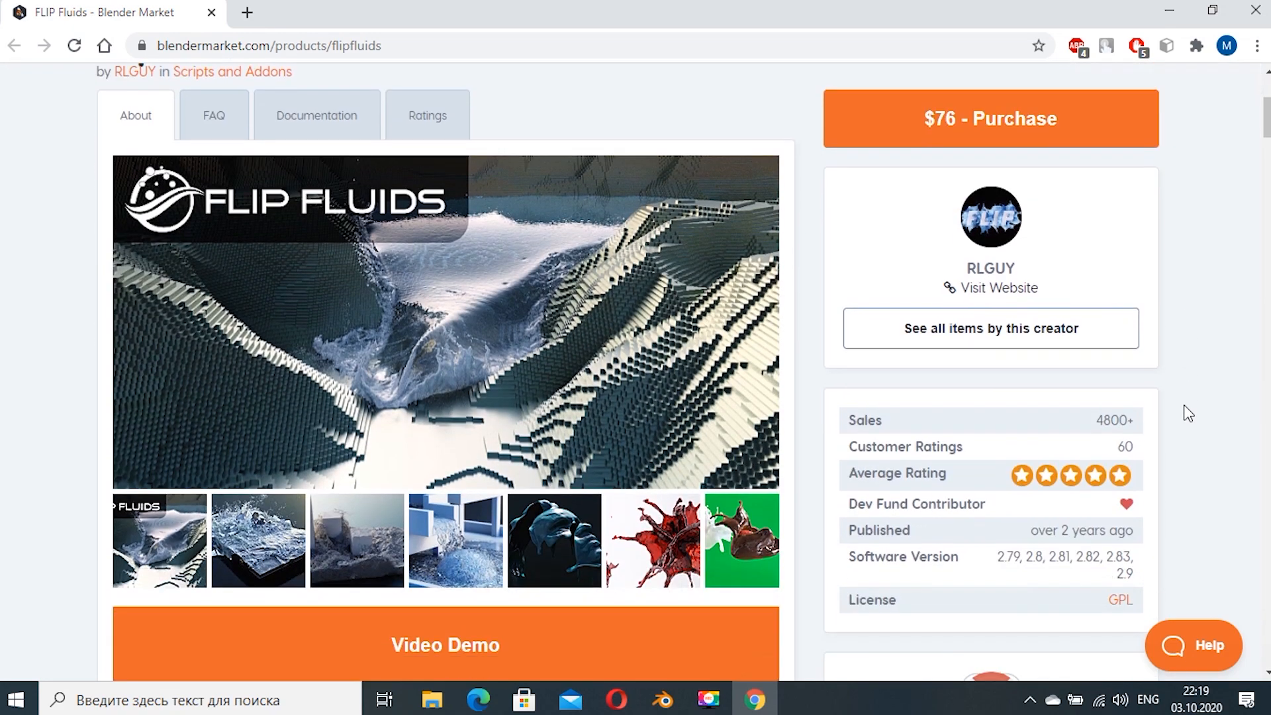
pyautogui.click(661, 700)
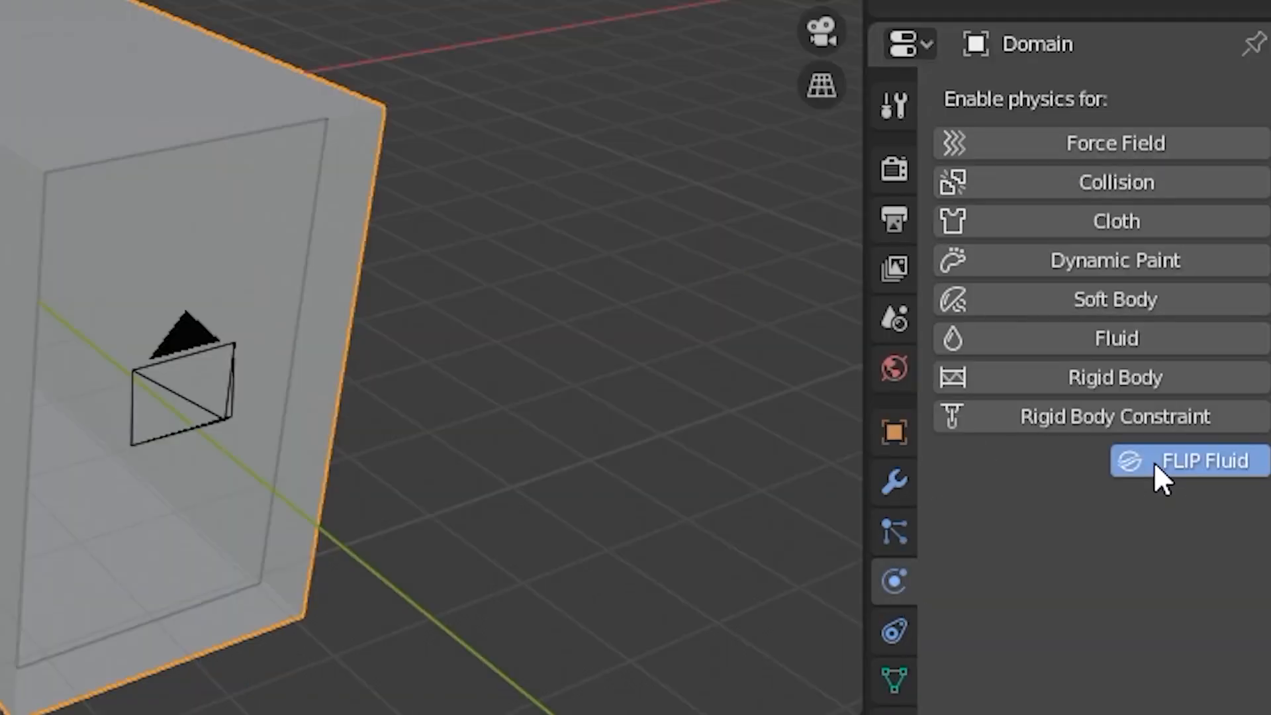
# Enable FLIP Fluid physics on the Domain box and on the Obstacle as an inverse obstacle.
pyautogui.click(1205, 461)
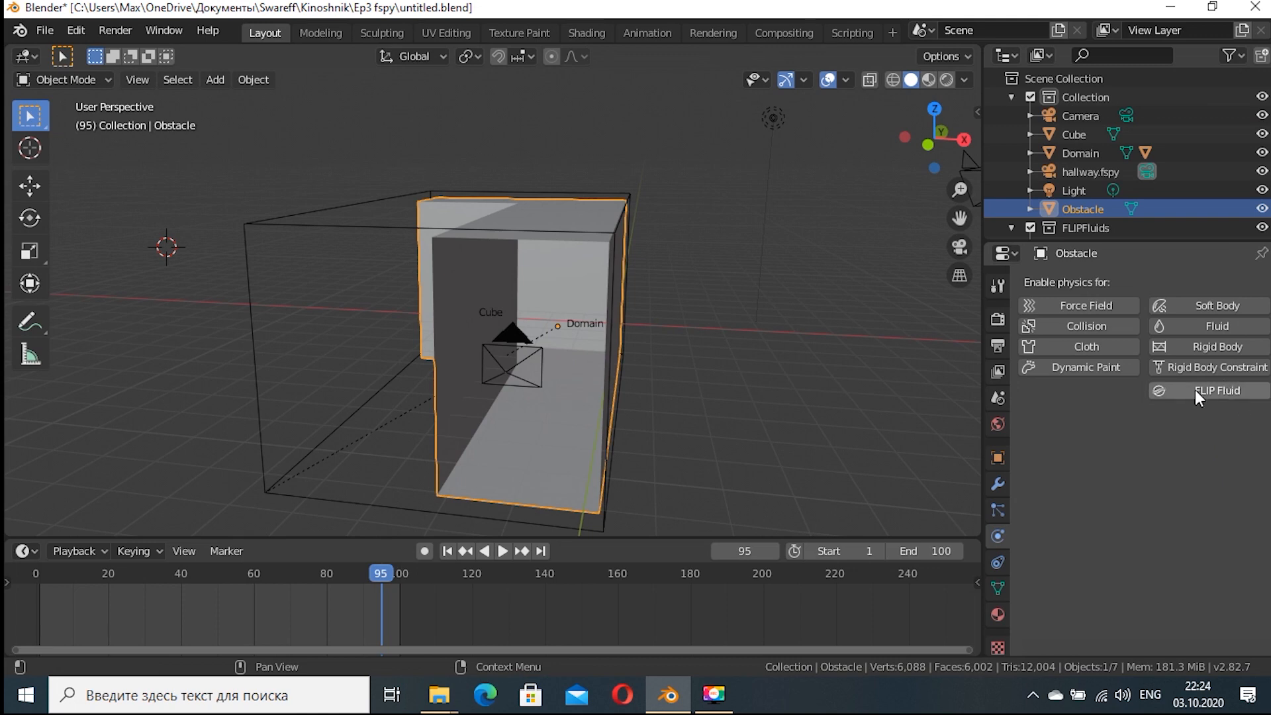
pyautogui.click(1216, 390)
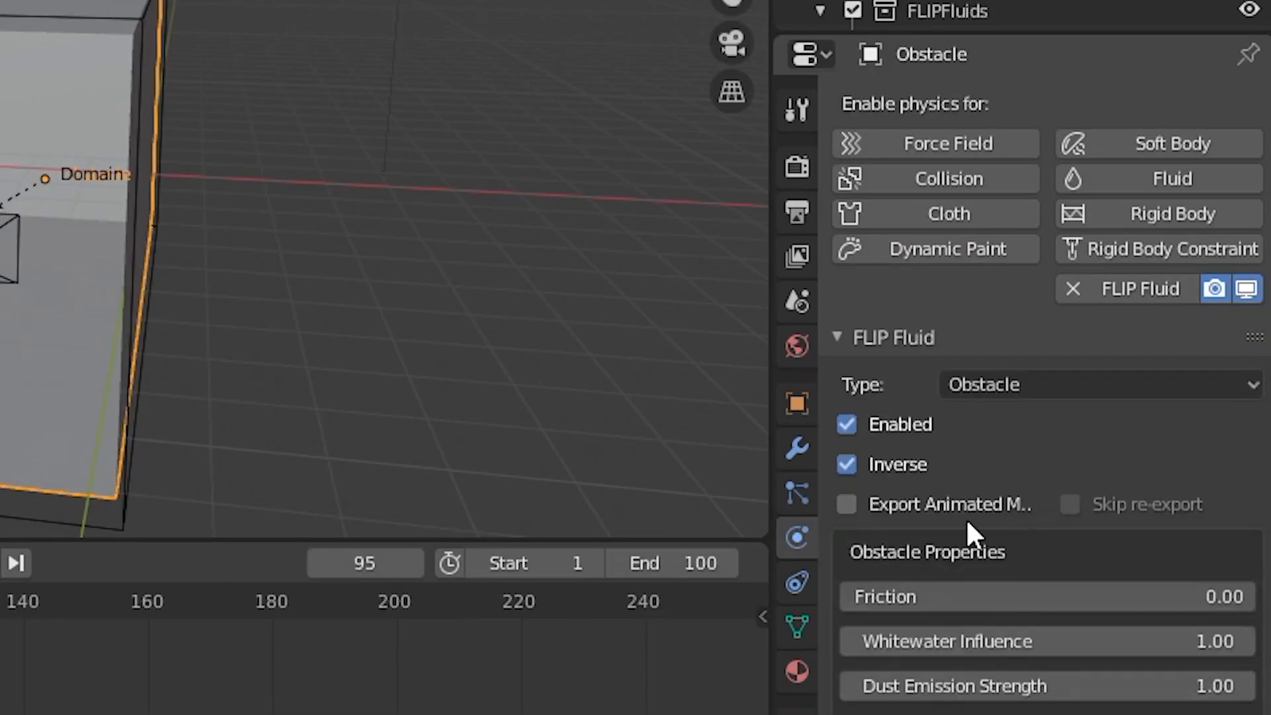
pyautogui.moveTo(1143, 515)
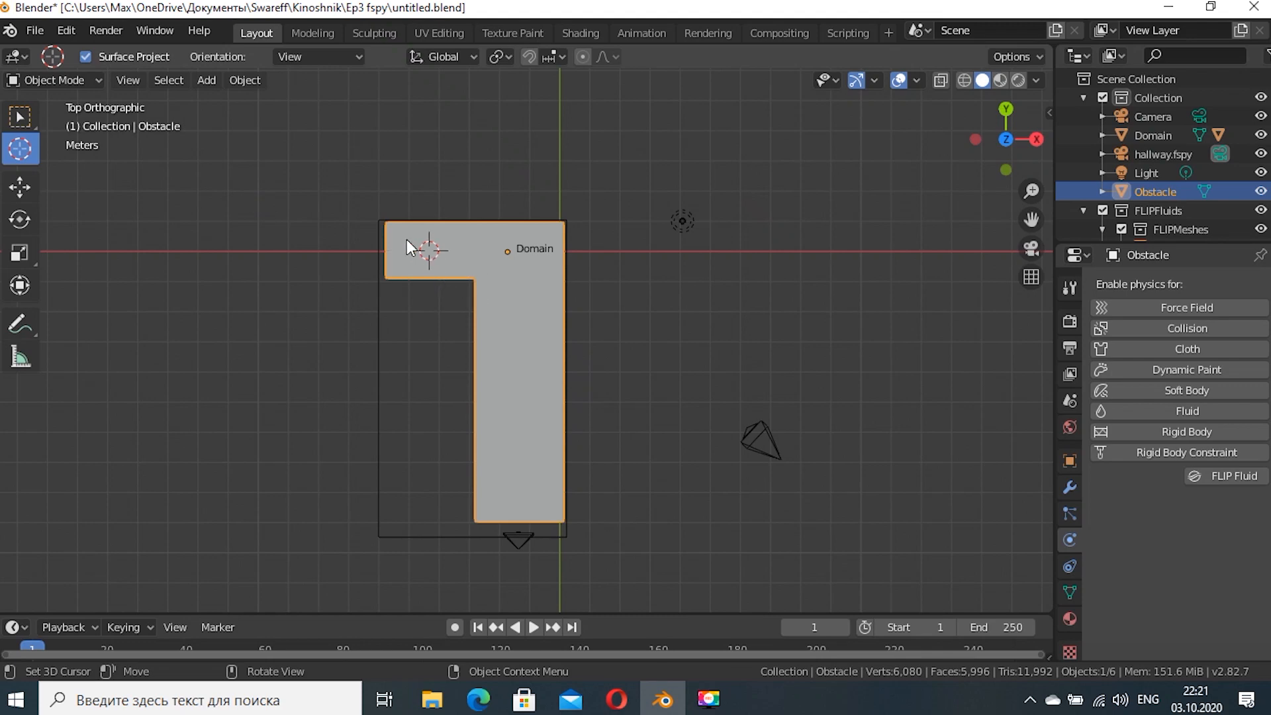
# Set the cube's FLIP Fluid type to Domain with 65 grid resolution.
pyautogui.click(207, 79)
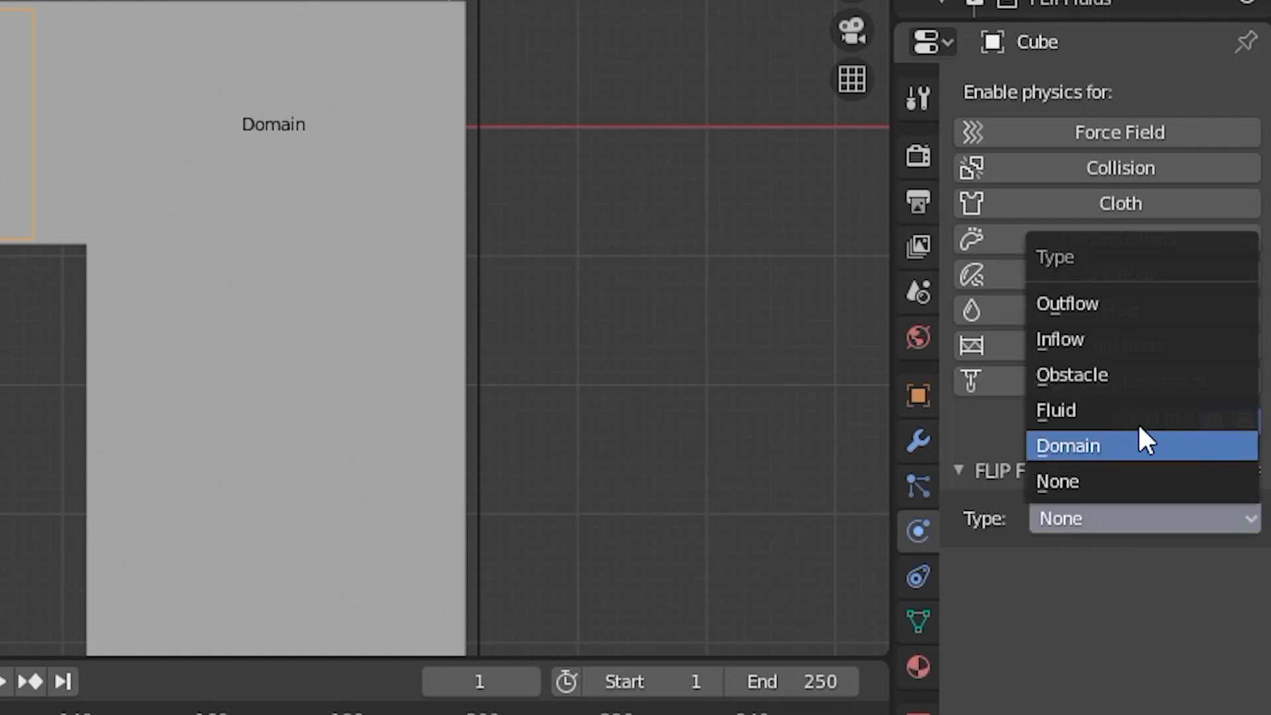
pyautogui.click(1068, 445)
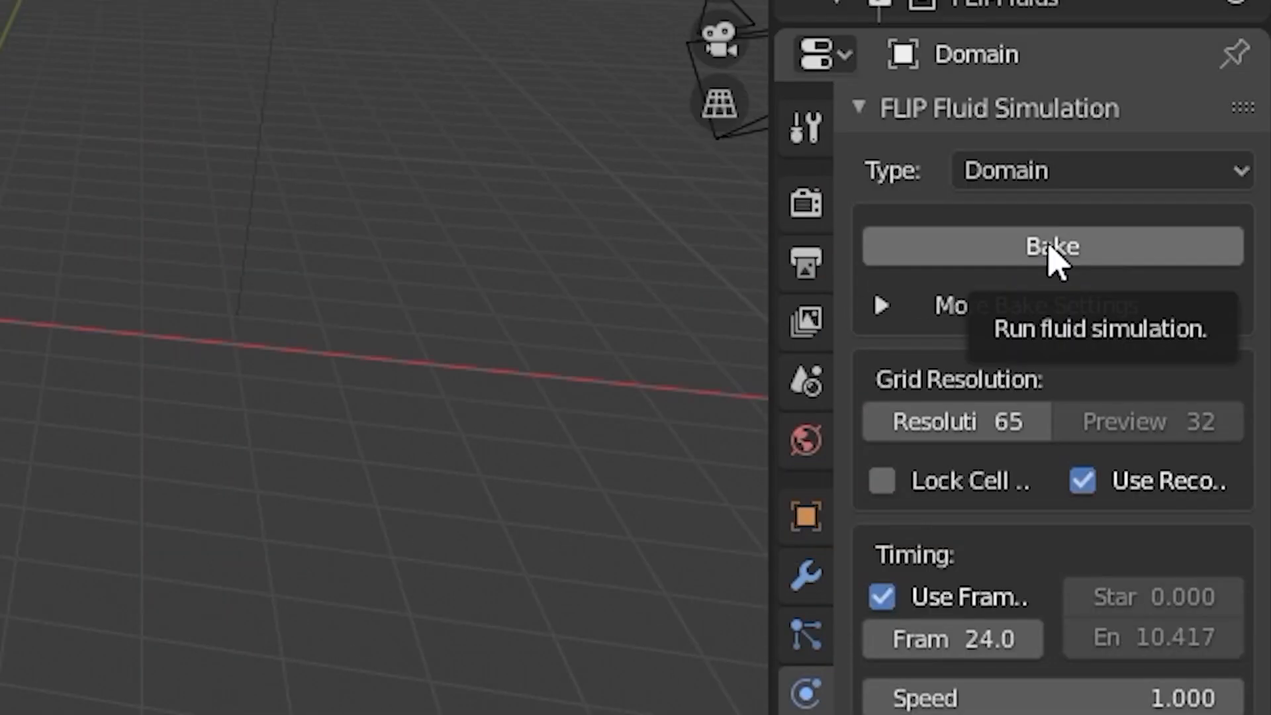
# Bake the simulation through frame 101 and play back the water on the timeline.
pyautogui.click(1050, 246)
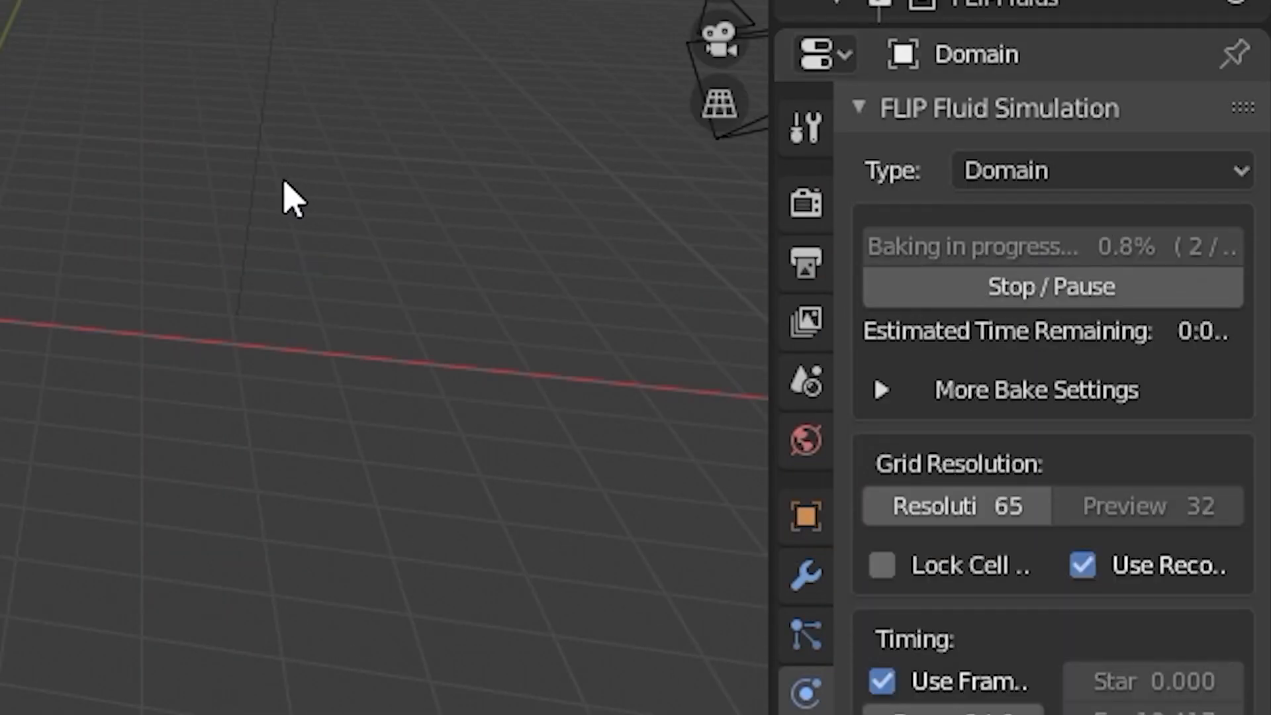
pyautogui.moveTo(884, 336)
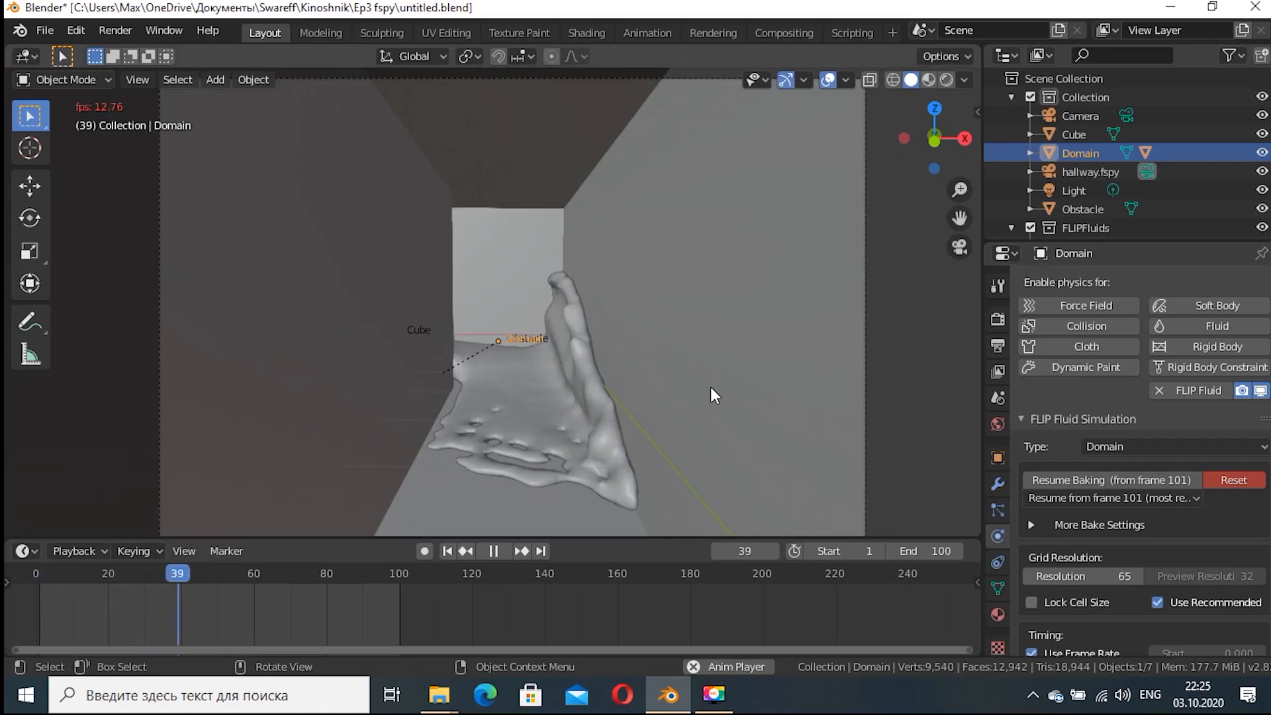
pyautogui.click(493, 551)
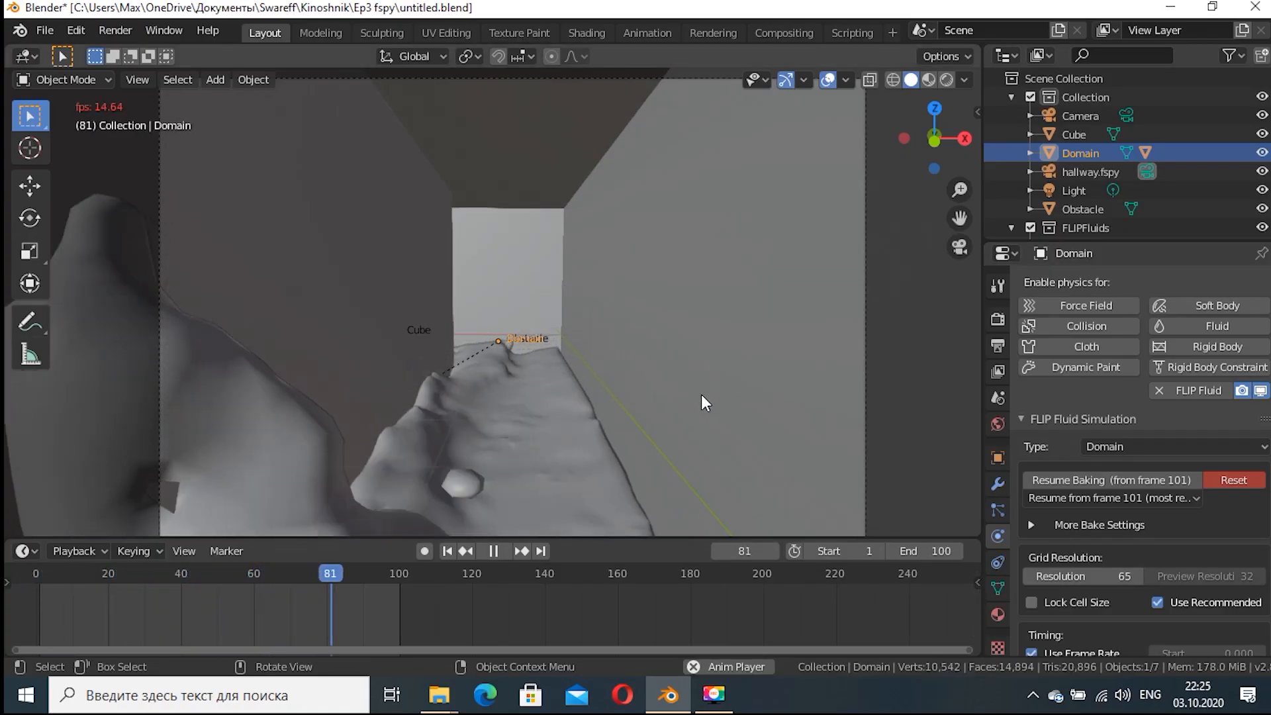
pyautogui.click(147, 574)
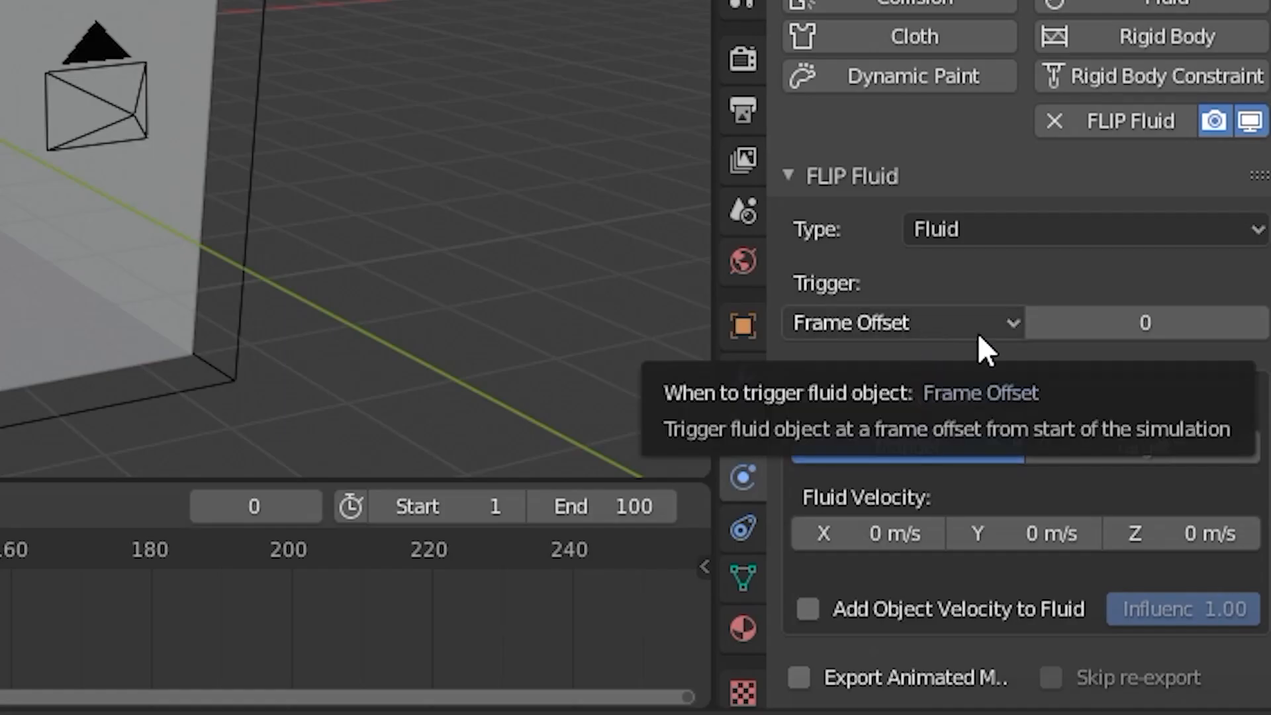
pyautogui.moveTo(988, 336)
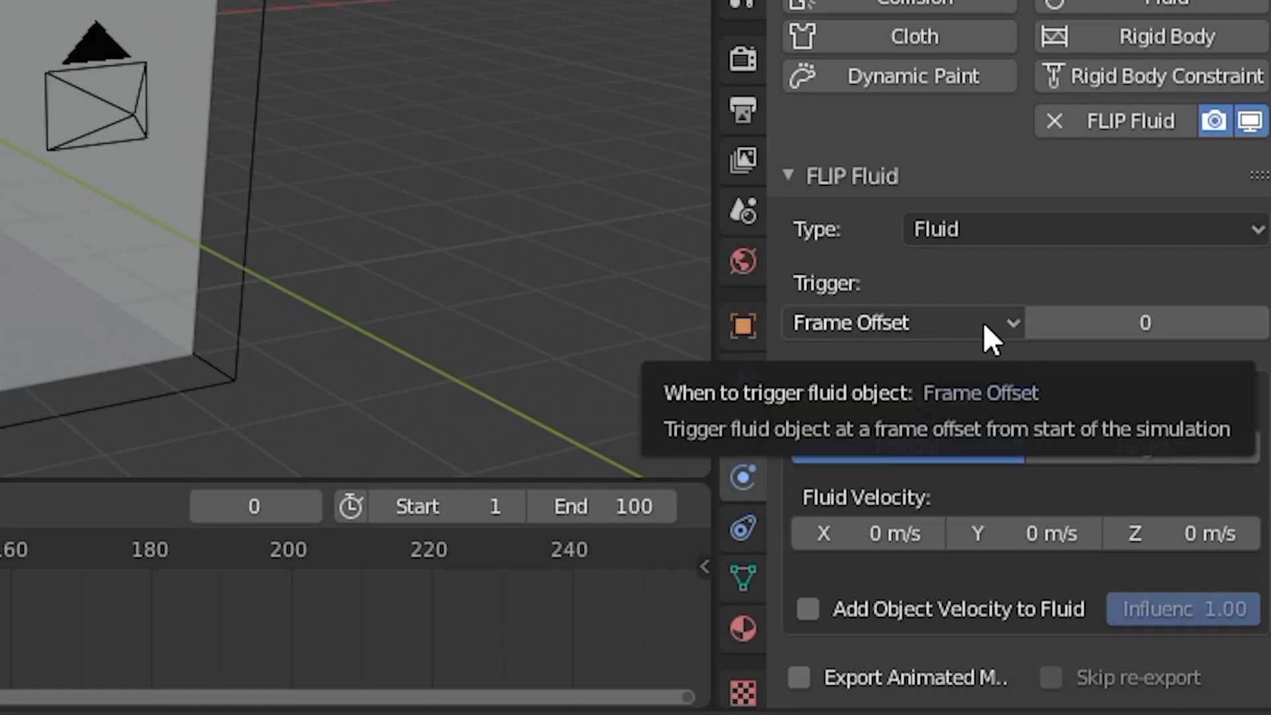
# Make Cube.001 a FLIP fluid object triggered at frame offset 0 and reveal the Domain's bake settings.
pyautogui.click(1143, 324)
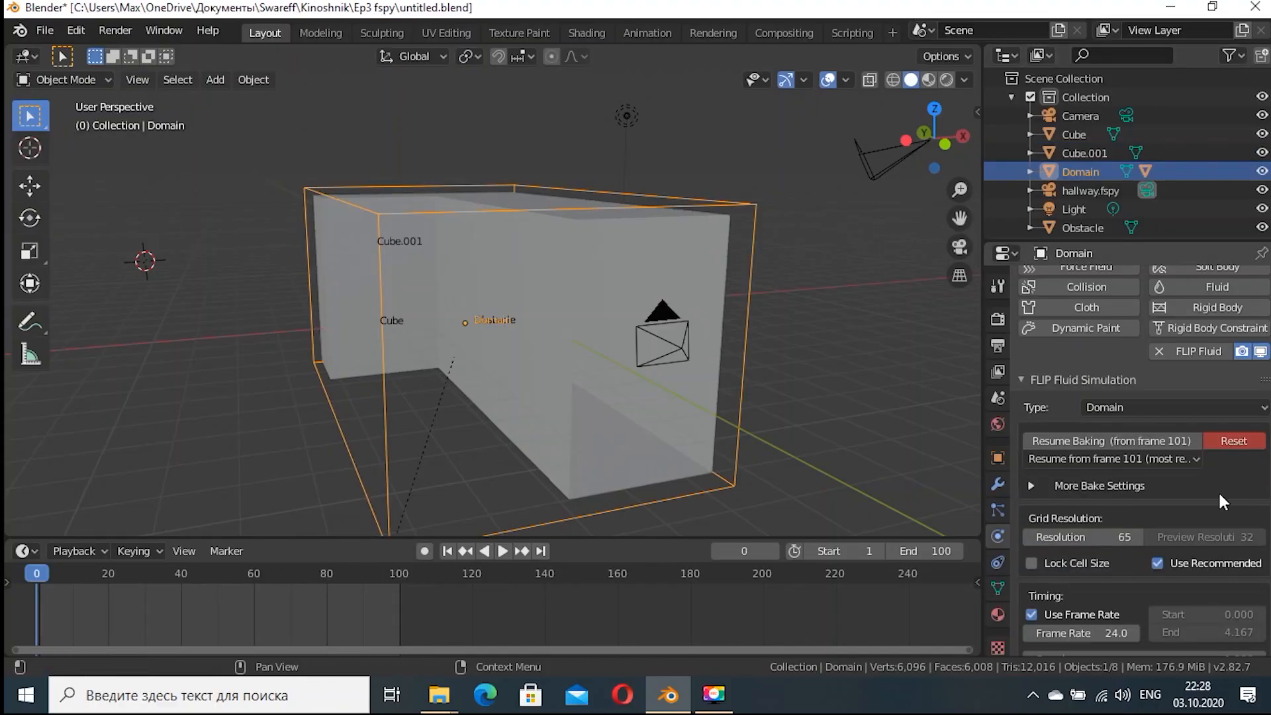
pyautogui.click(502, 551)
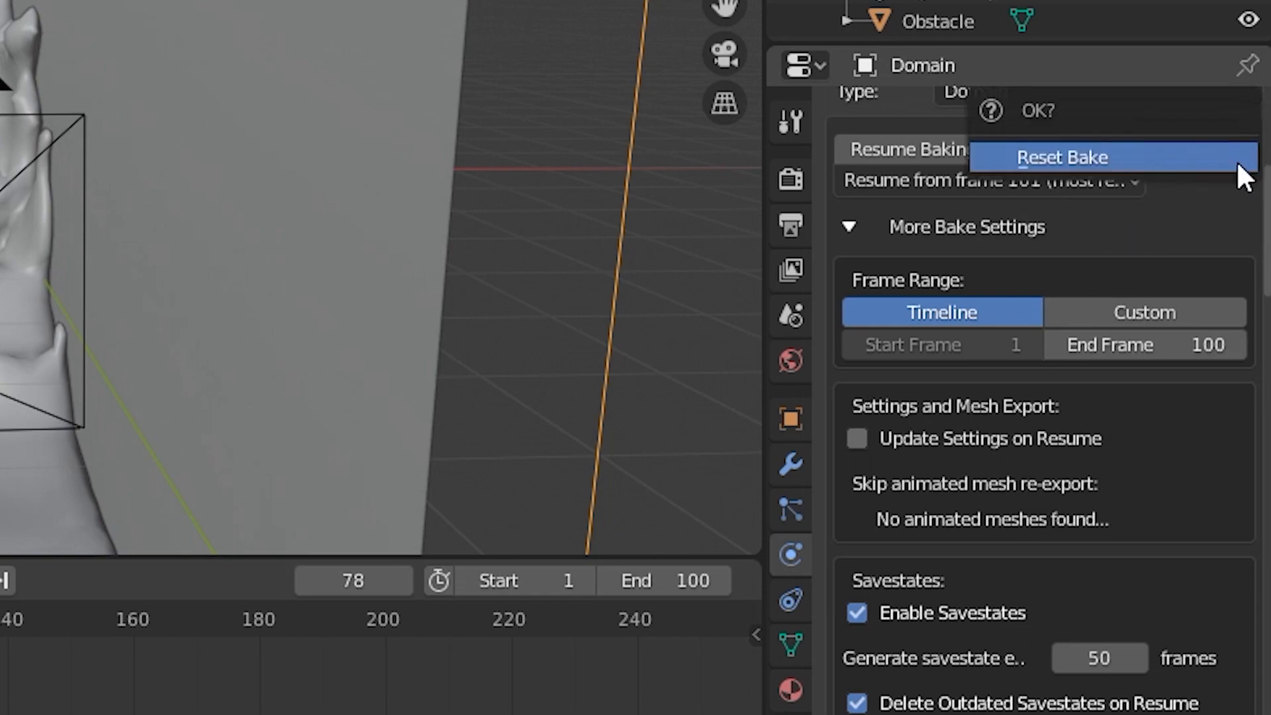
# Confirm Reset Bake to discard the Domain's existing baked simulation.
pyautogui.click(1062, 156)
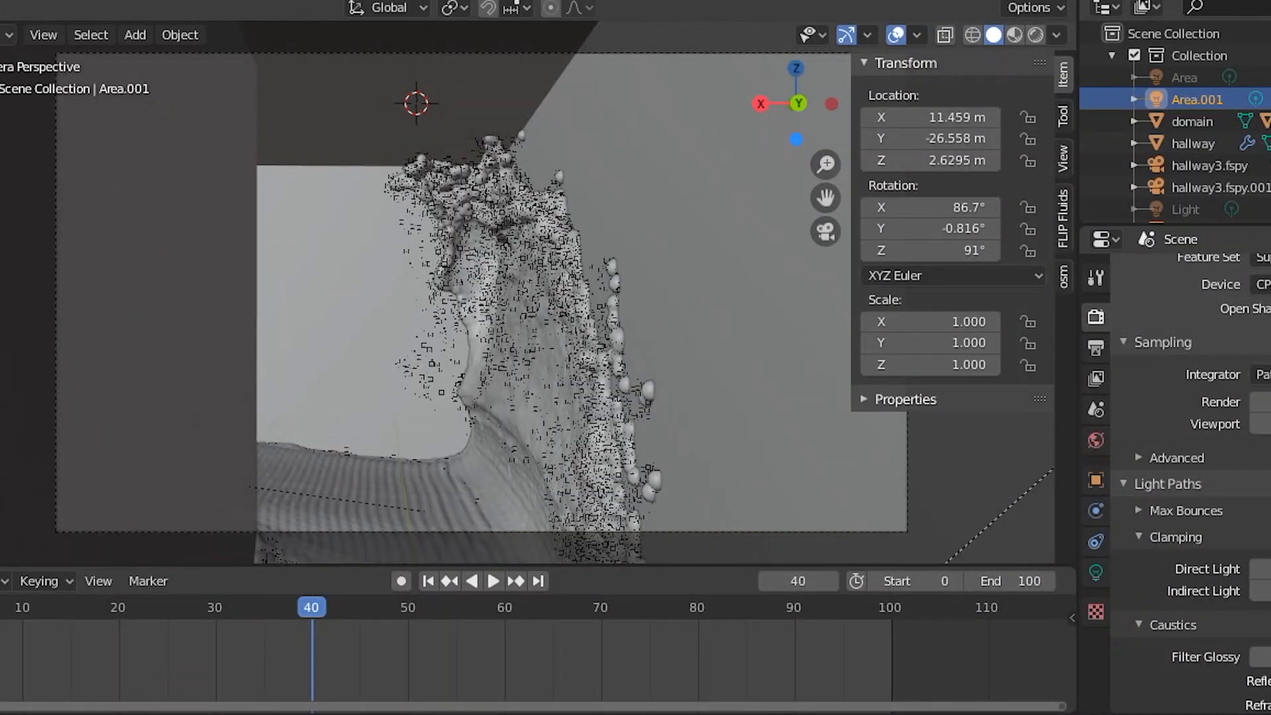
# Select the hallway geometry to render the wave and whitewater droplets at frame 40.
pyautogui.click(1193, 99)
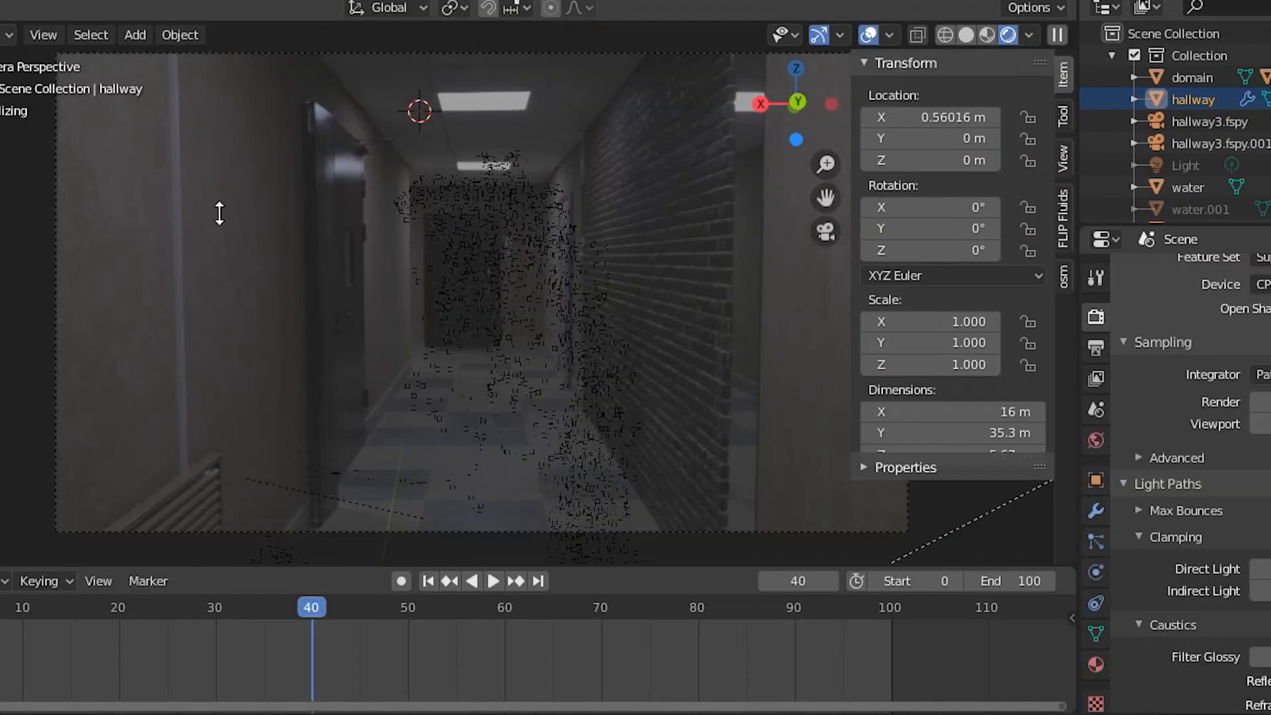